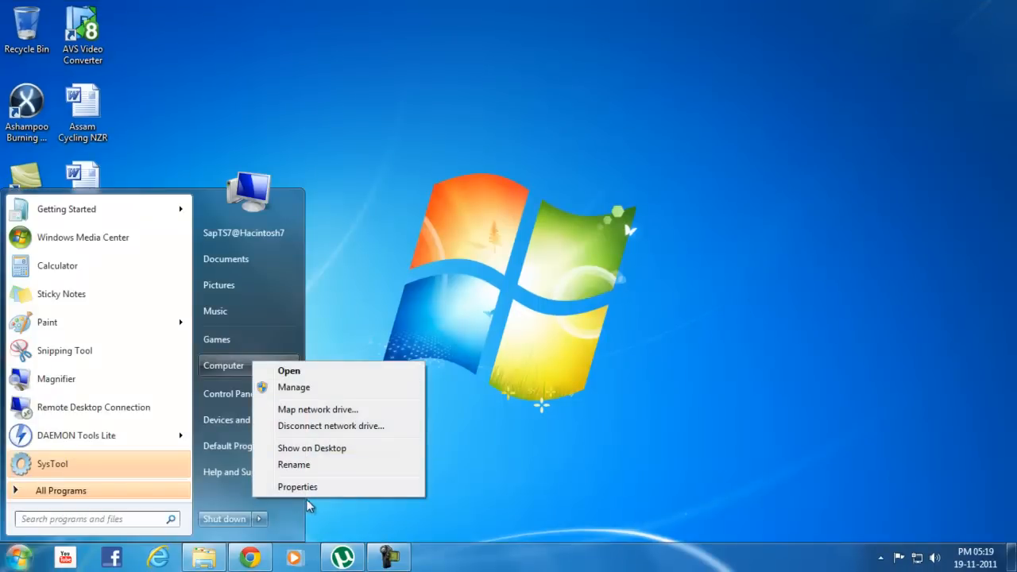
# Step: Open the System properties page showing Windows 7 Ultimate, Core i5 and 4.00 GB RAM
pyautogui.click(297, 486)
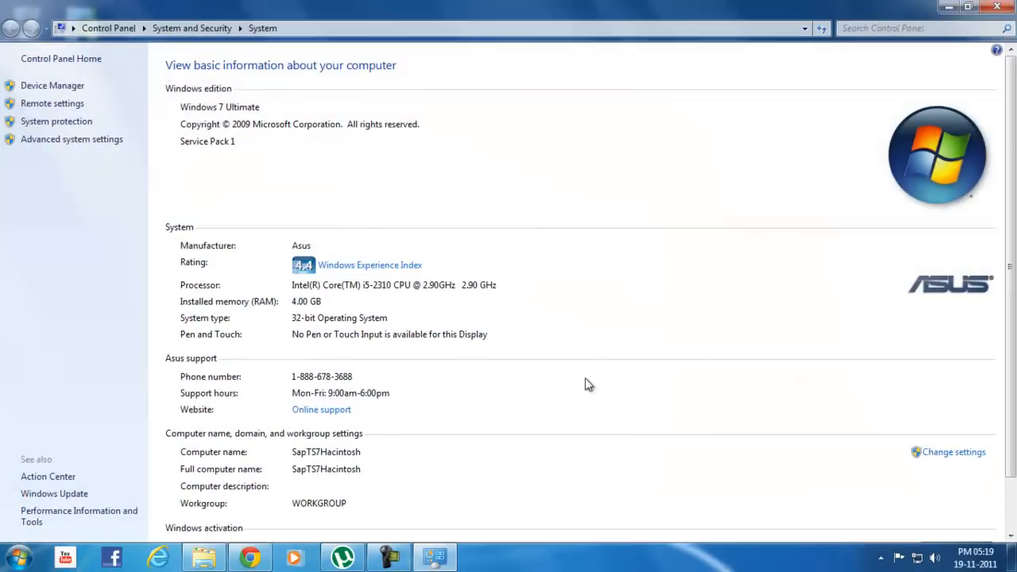
pyautogui.moveTo(674, 343)
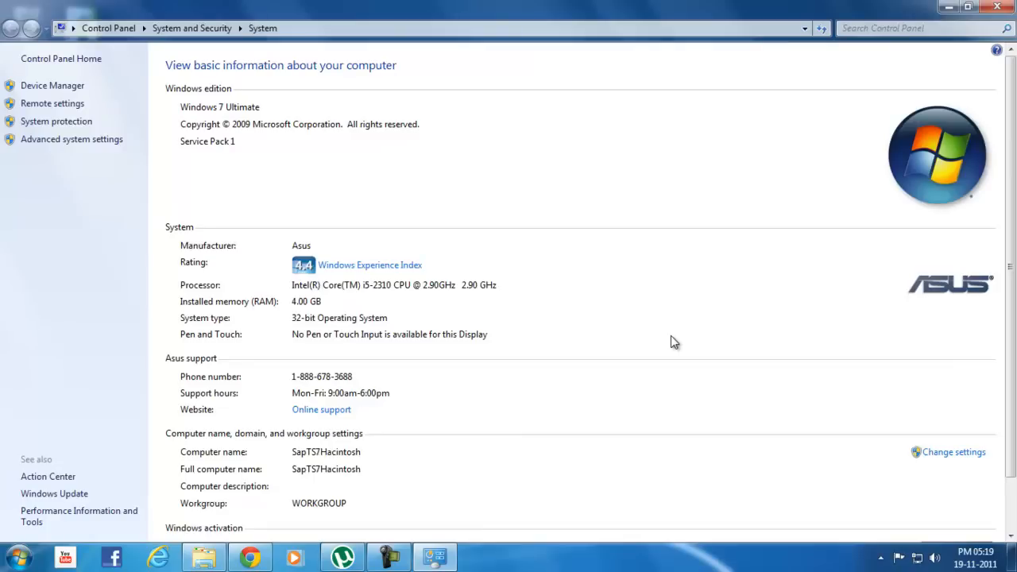
pyautogui.moveTo(284, 313)
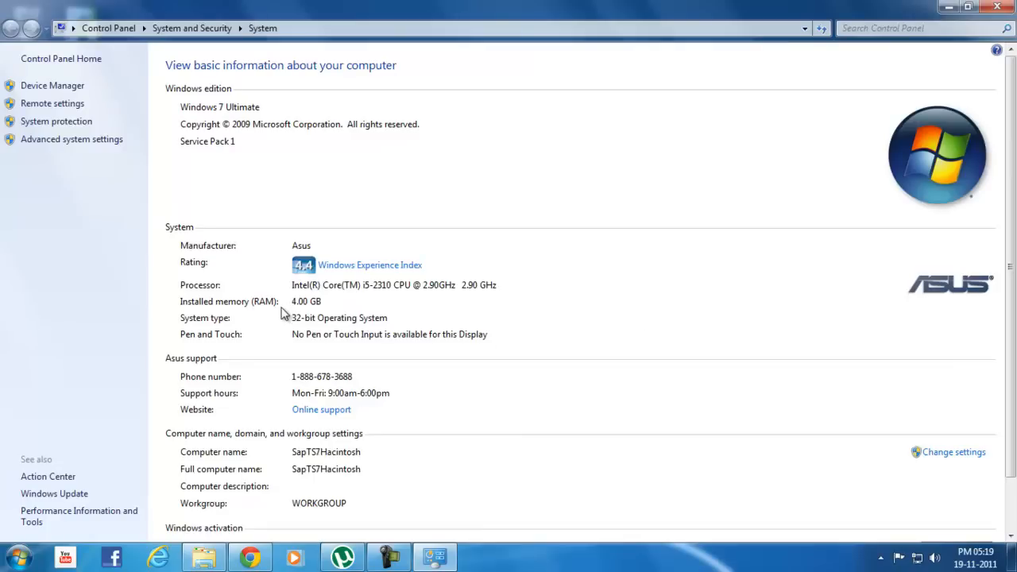
pyautogui.moveTo(398, 316)
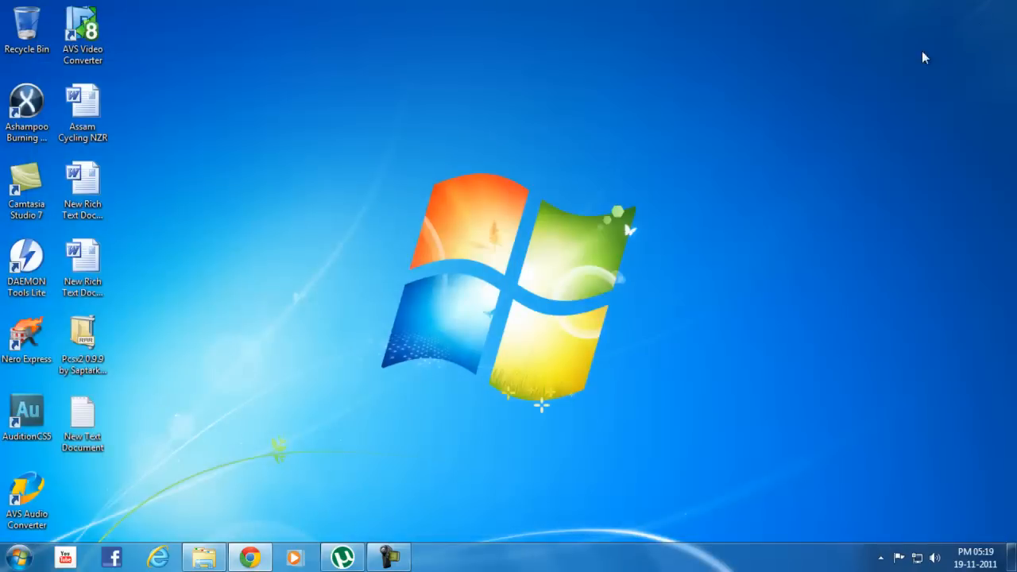
pyautogui.moveTo(882, 78)
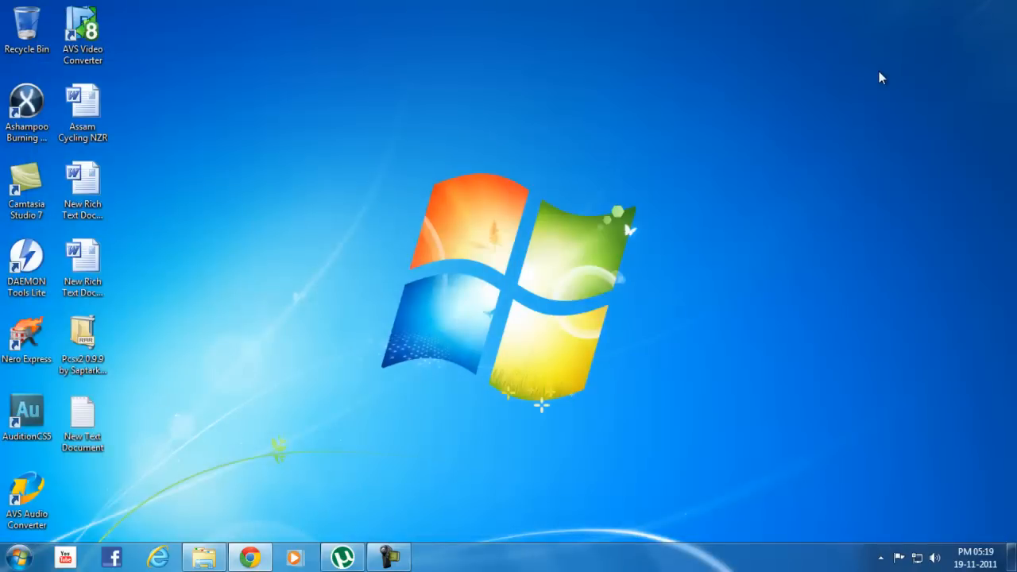
pyautogui.moveTo(829, 87)
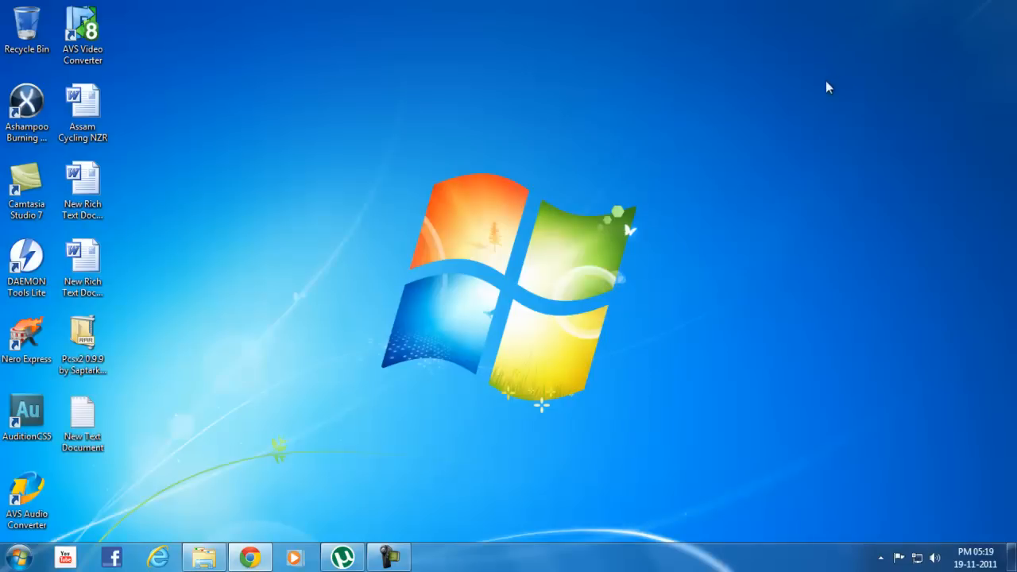
pyautogui.moveTo(314, 379)
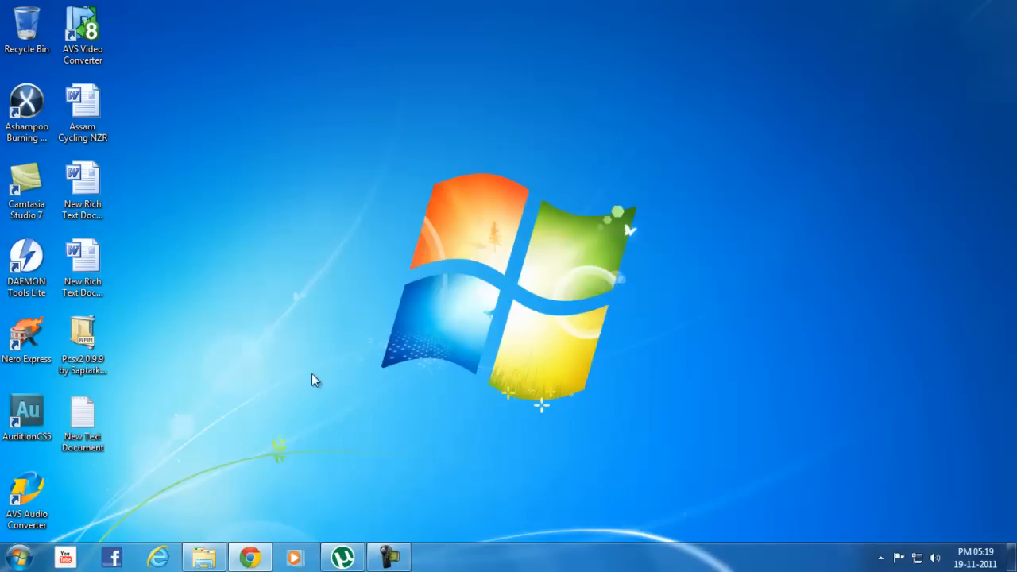
pyautogui.moveTo(197, 385)
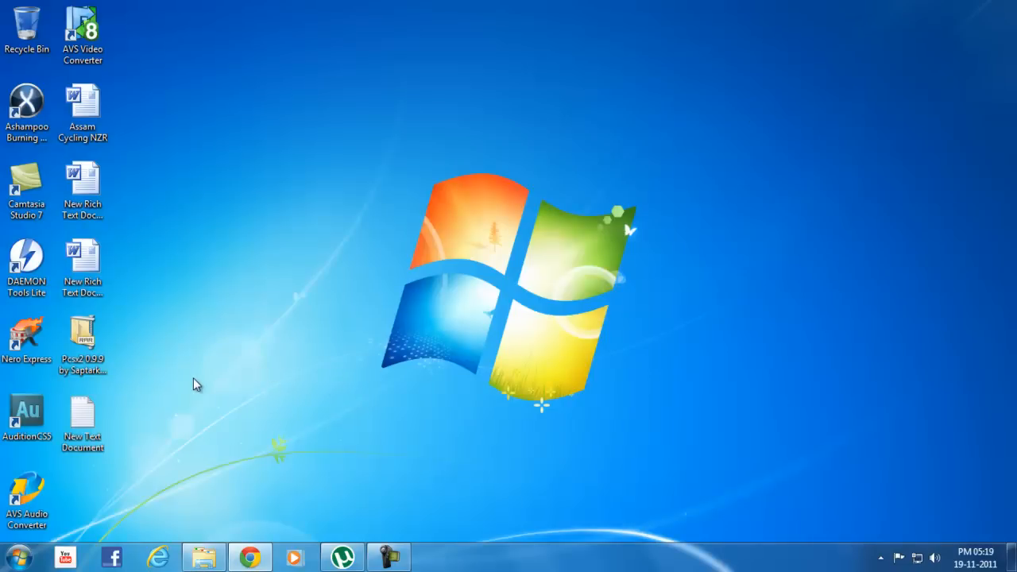
# Step: Open the Pcsx2 0.9.9 folder on the desktop
pyautogui.click(82, 338)
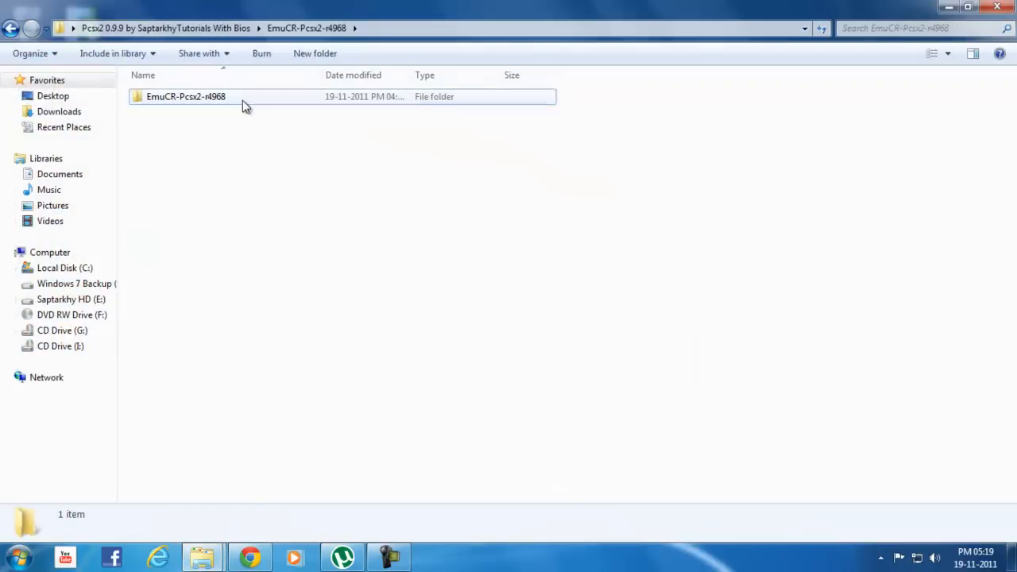
# Step: Launch pcsx2.exe from EmuCR-Pcsx2-r4968 and open the GSdx plugin configuration
pyautogui.doubleClick(185, 97)
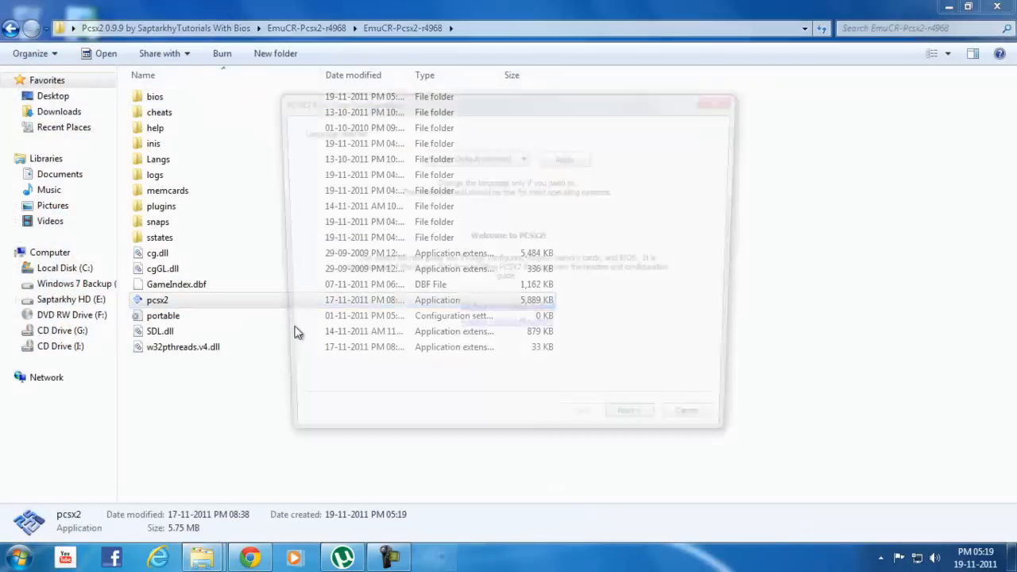
pyautogui.doubleClick(158, 300)
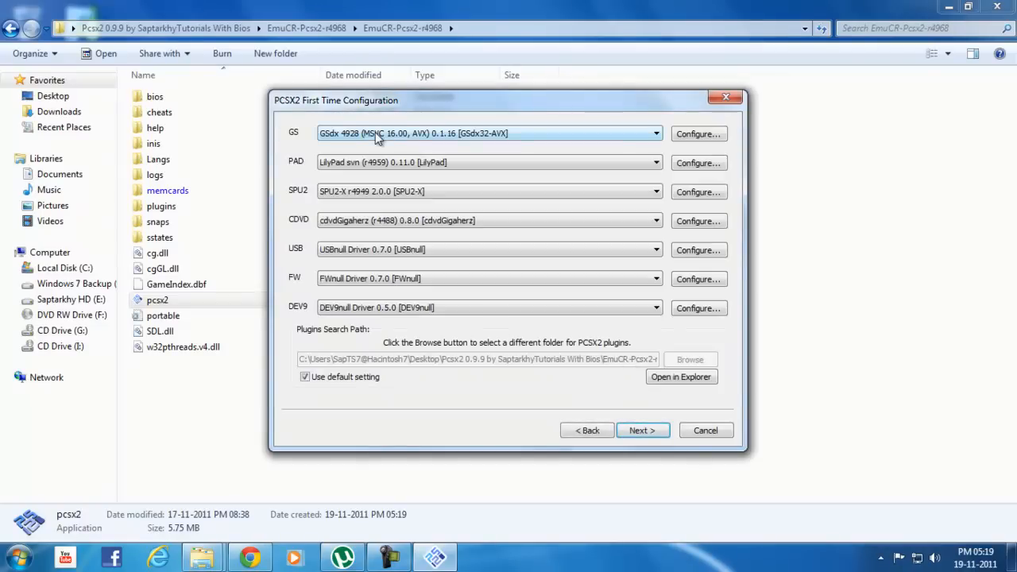
pyautogui.click(656, 133)
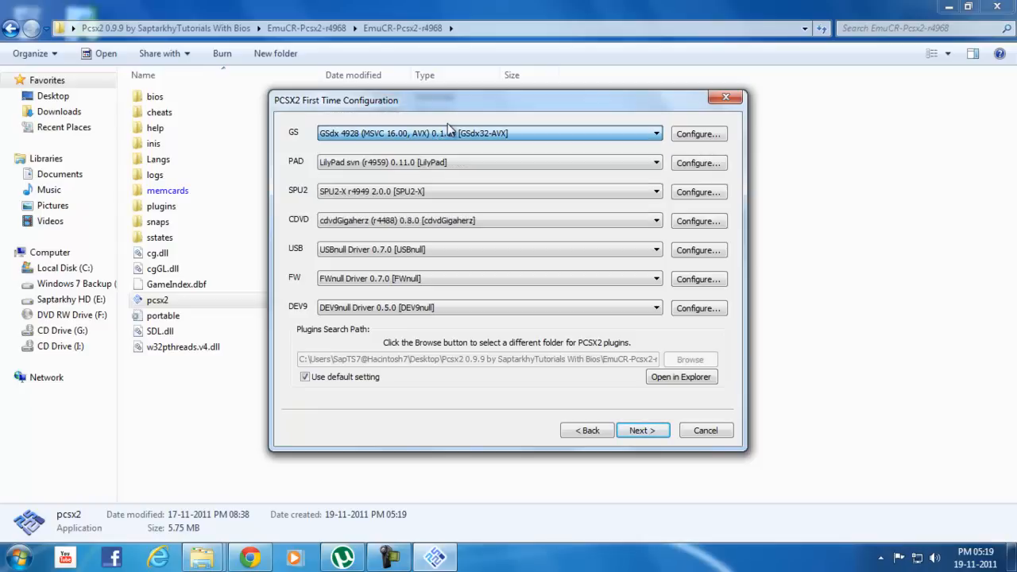
pyautogui.click(654, 132)
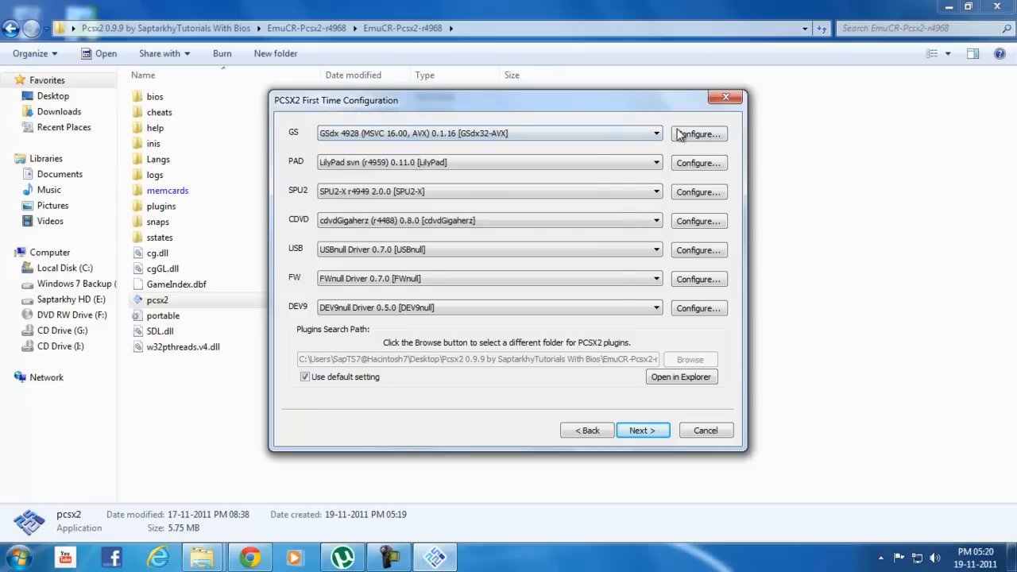
pyautogui.click(699, 133)
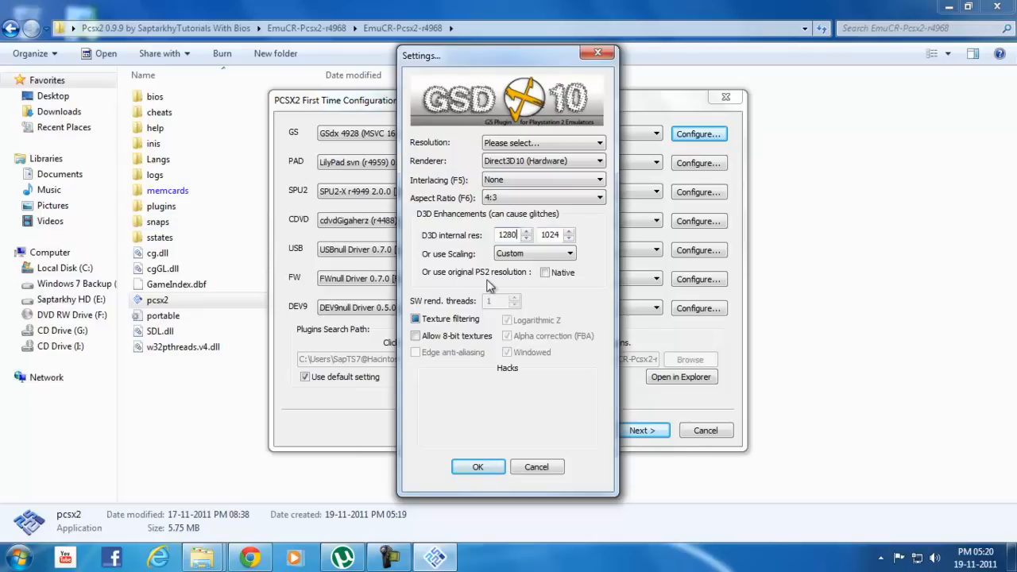
# Step: Accept GSdx, set SPU2-X interpolation to Linear, review pad bindings, and pick Linuz Iso CDVD
pyautogui.click(543, 179)
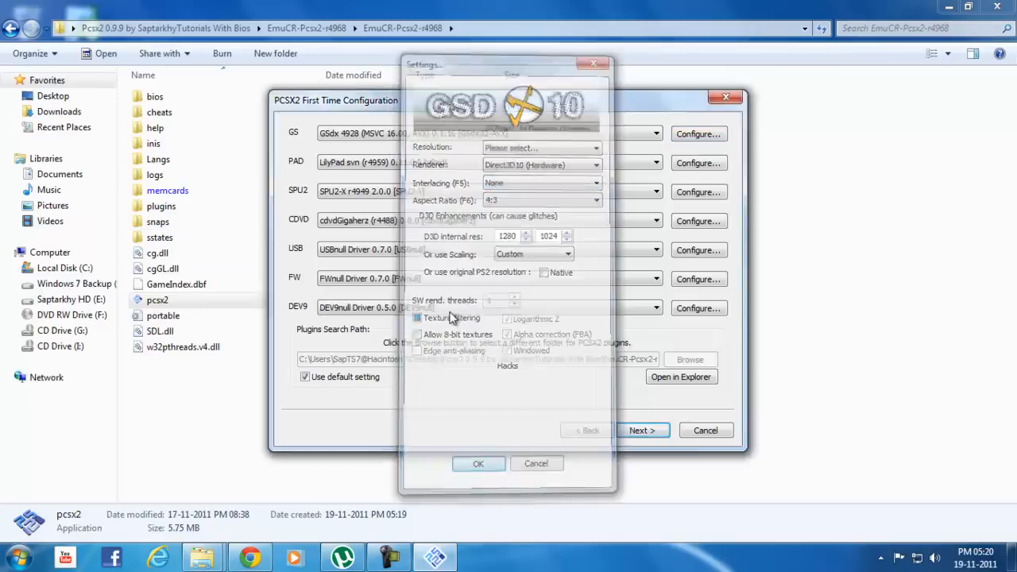
pyautogui.click(698, 191)
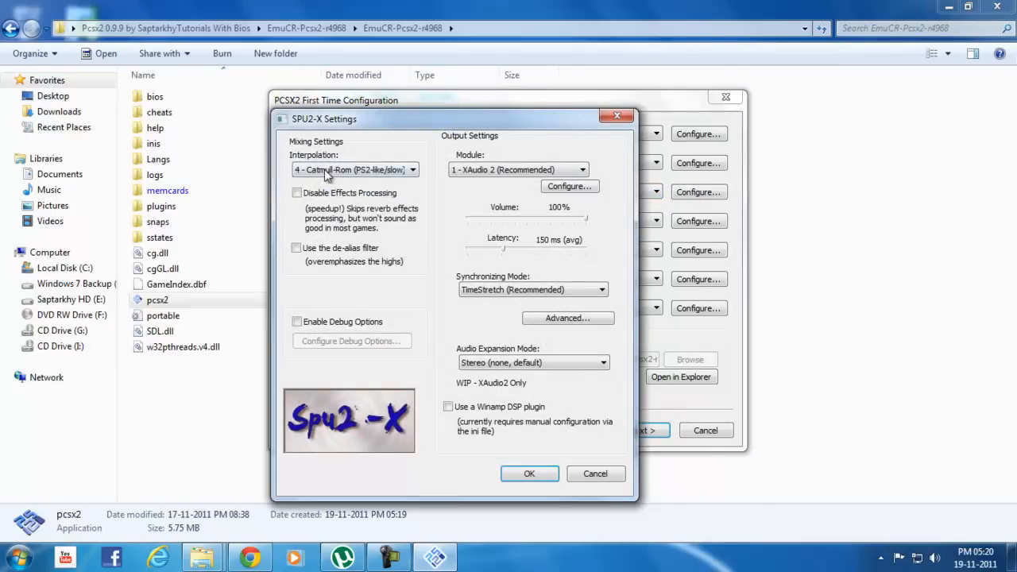
pyautogui.click(354, 169)
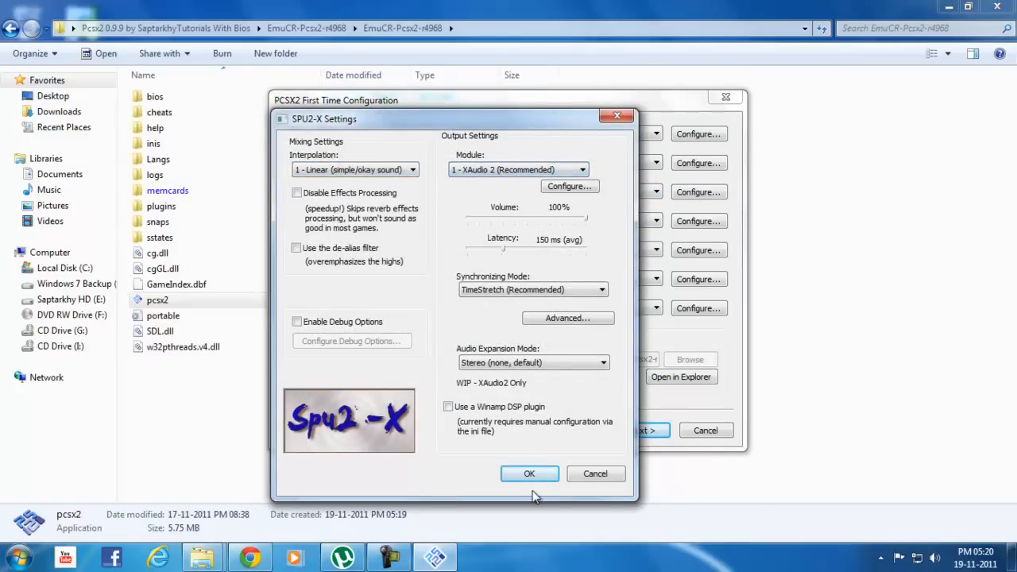
pyautogui.click(529, 474)
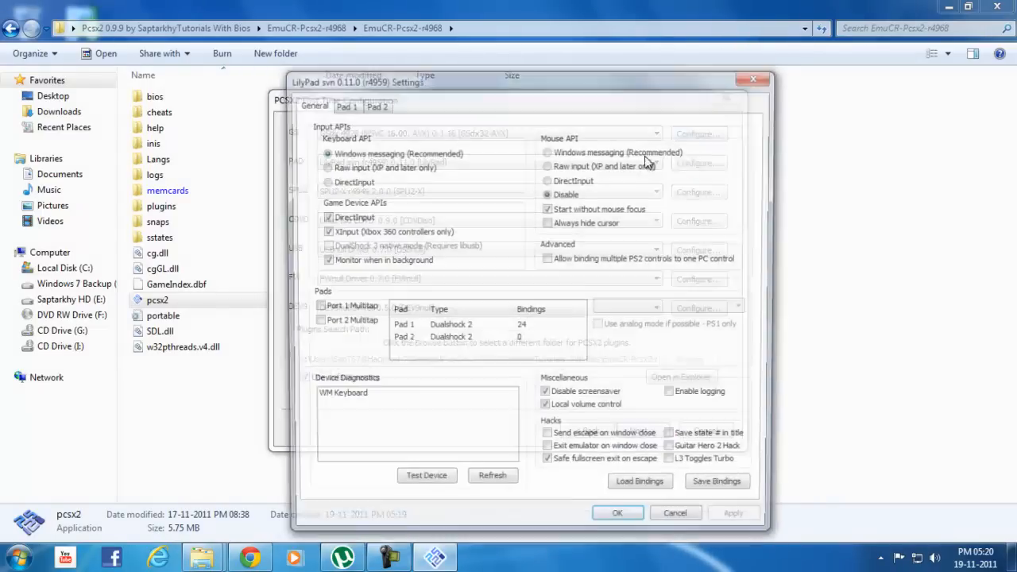
pyautogui.click(348, 106)
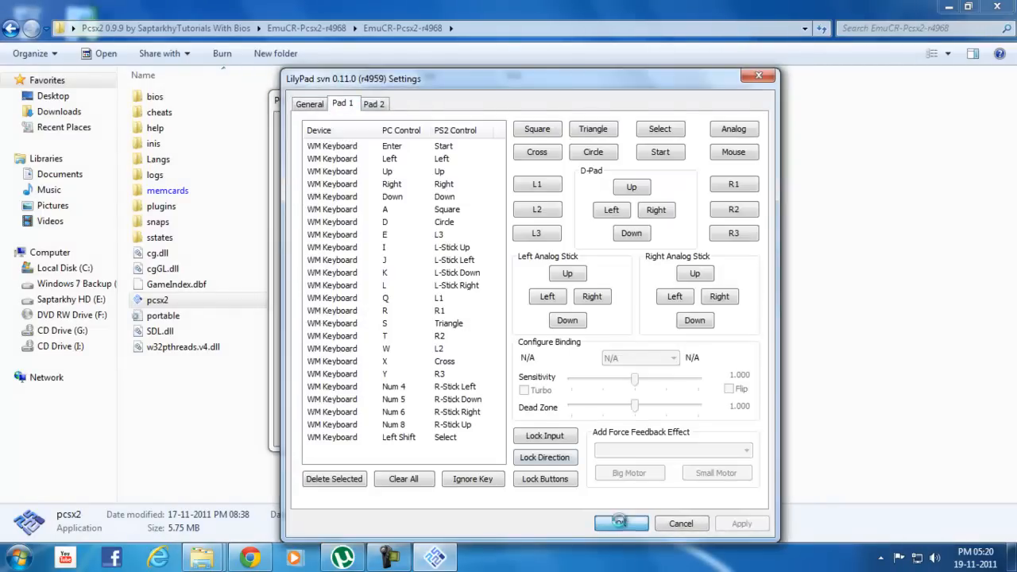
pyautogui.click(620, 523)
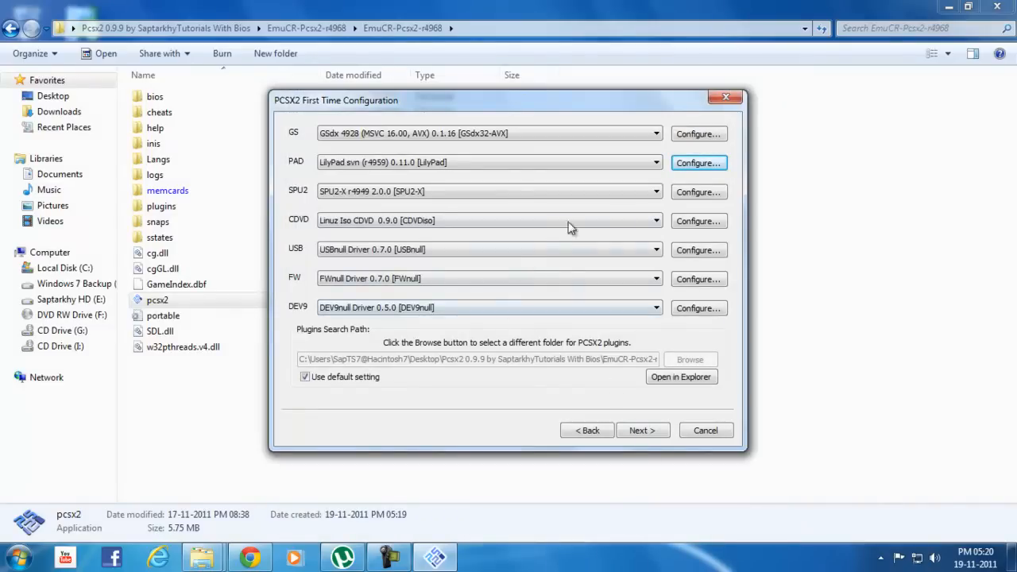
# Step: Confirm the Dragonball ISO, finish first-time setup with the BIOS, and open Emulation Settings
pyautogui.click(697, 221)
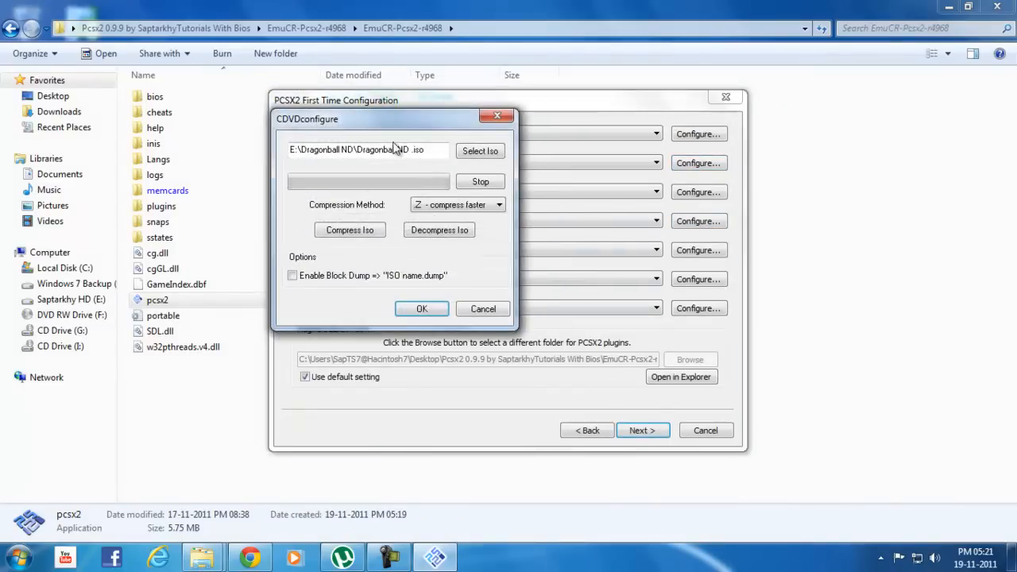
pyautogui.click(422, 309)
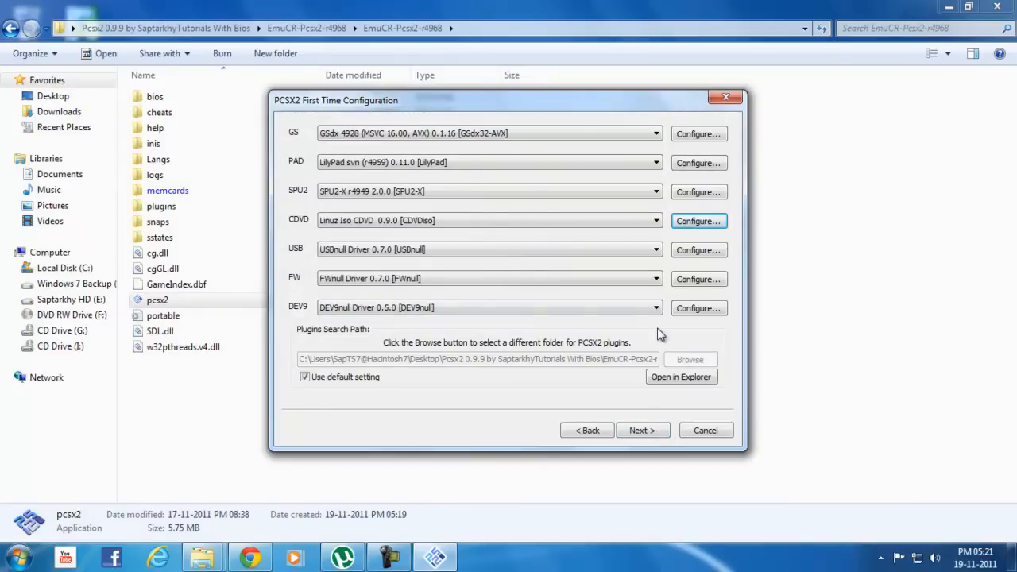
pyautogui.moveTo(643, 429)
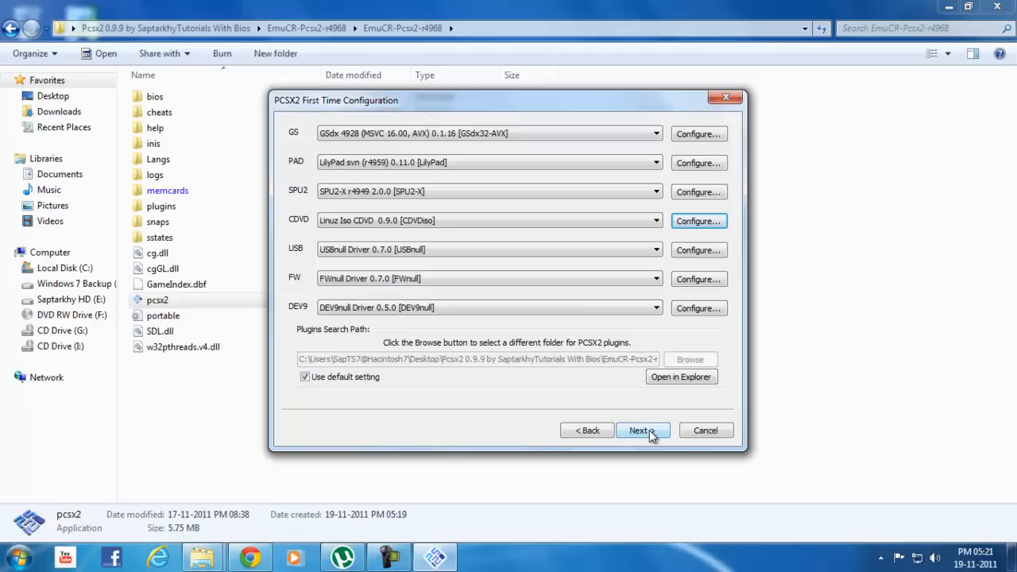
pyautogui.click(638, 430)
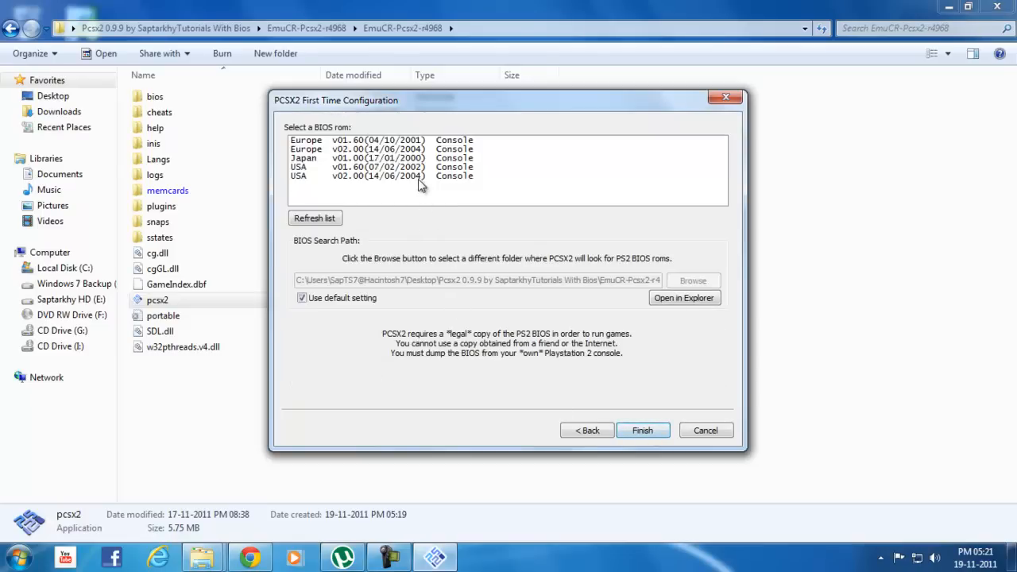
pyautogui.click(642, 430)
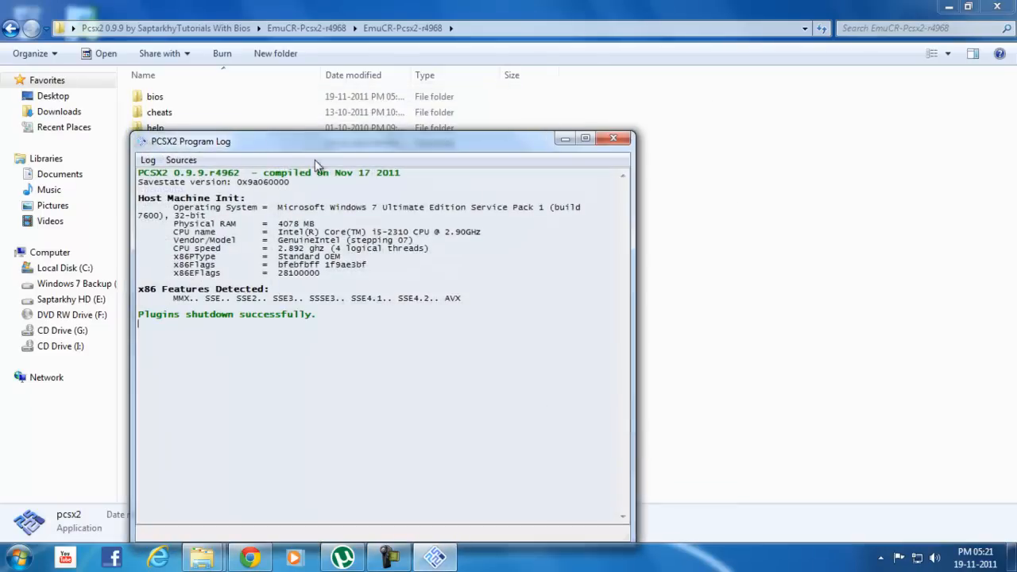
pyautogui.click(110, 44)
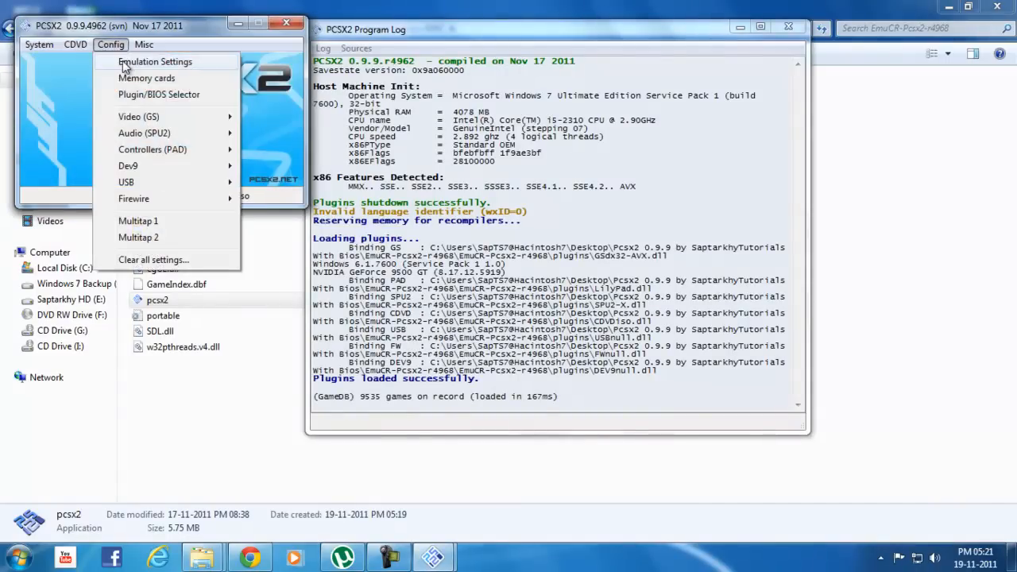
pyautogui.click(155, 61)
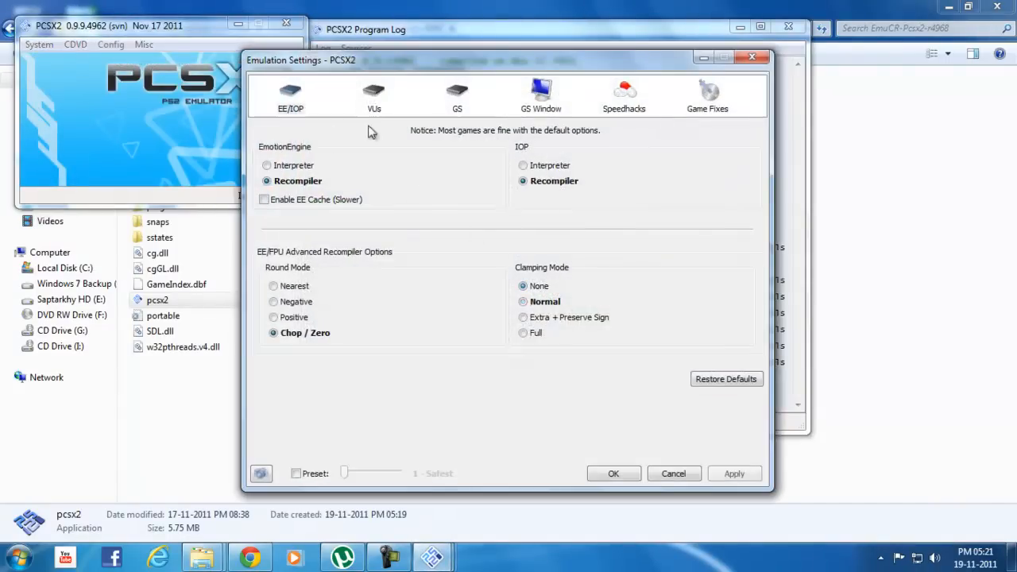
# Step: Set GS frame skipping to 'Skip when on Turbo only'
pyautogui.click(457, 95)
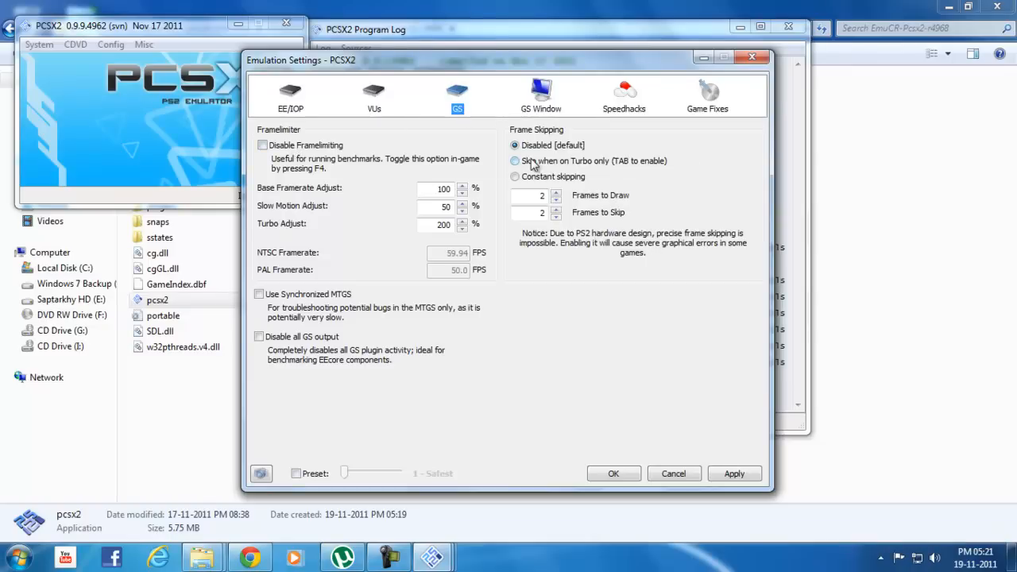
pyautogui.click(515, 160)
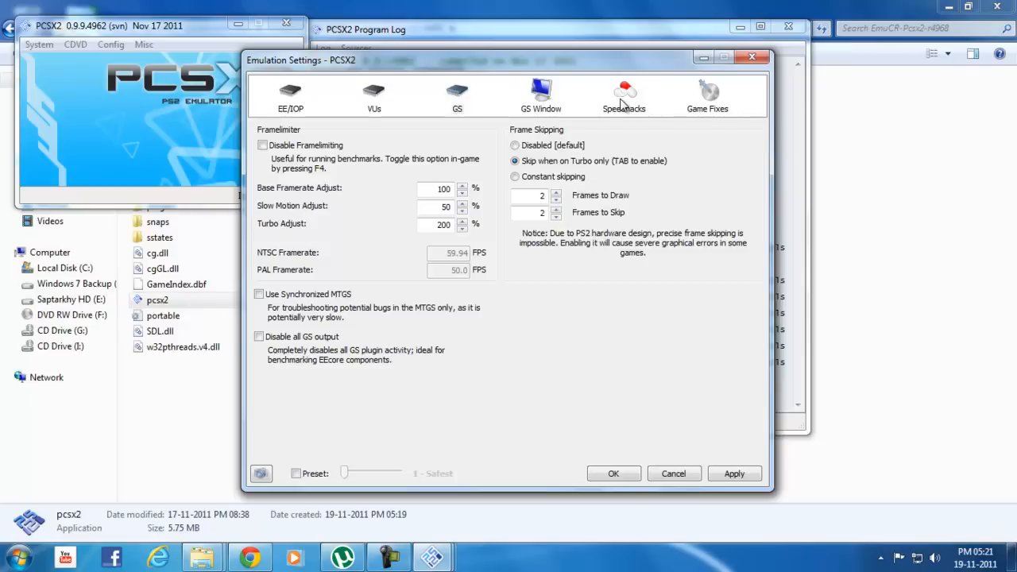
pyautogui.click(624, 96)
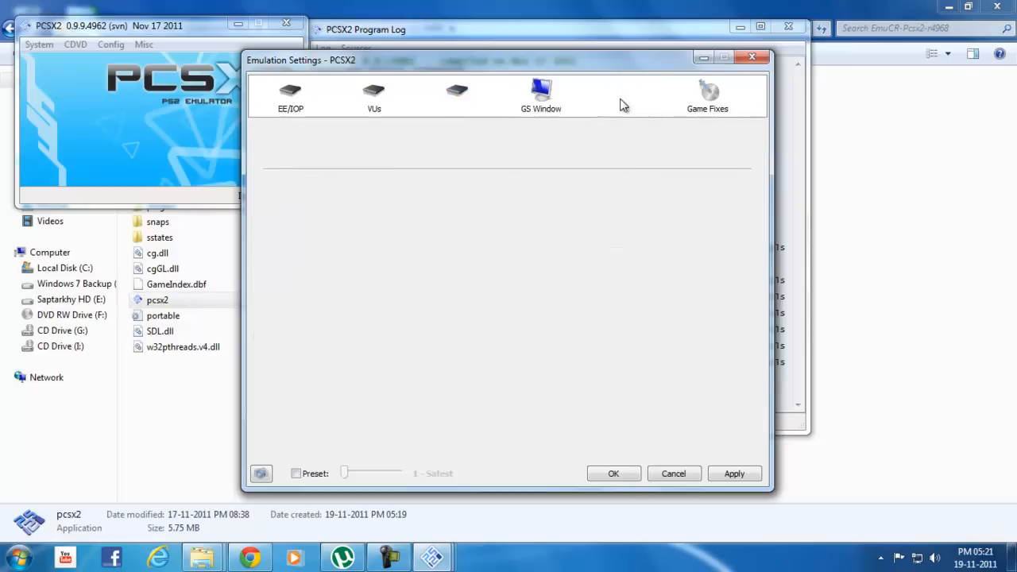
# Step: Enable speedhacks with VU Cycle Stealing 1, mVU Block Hack and MTVU, then save
pyautogui.click(623, 94)
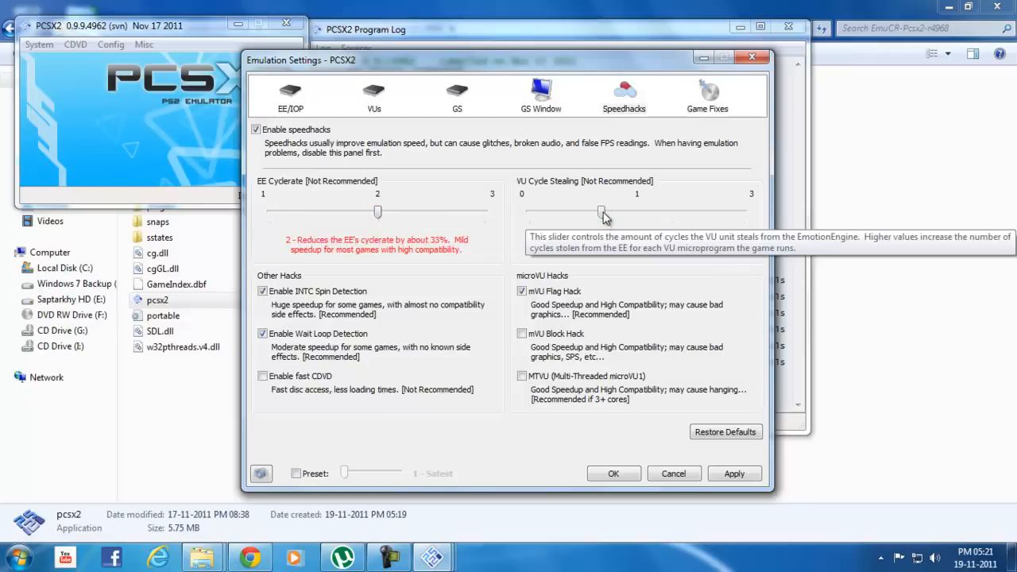
pyautogui.moveTo(601, 212); pyautogui.dragTo(602, 211)
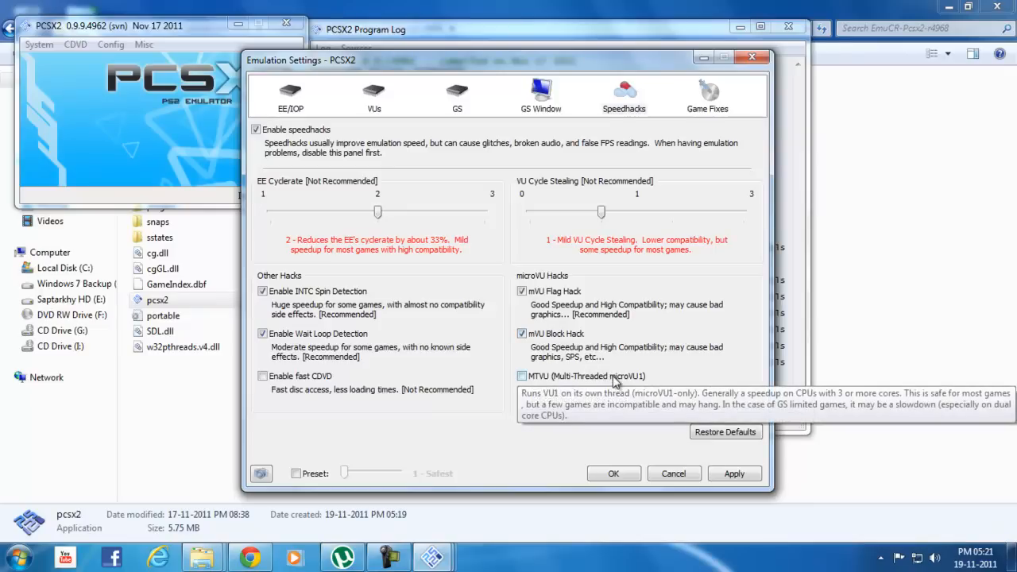
pyautogui.click(523, 376)
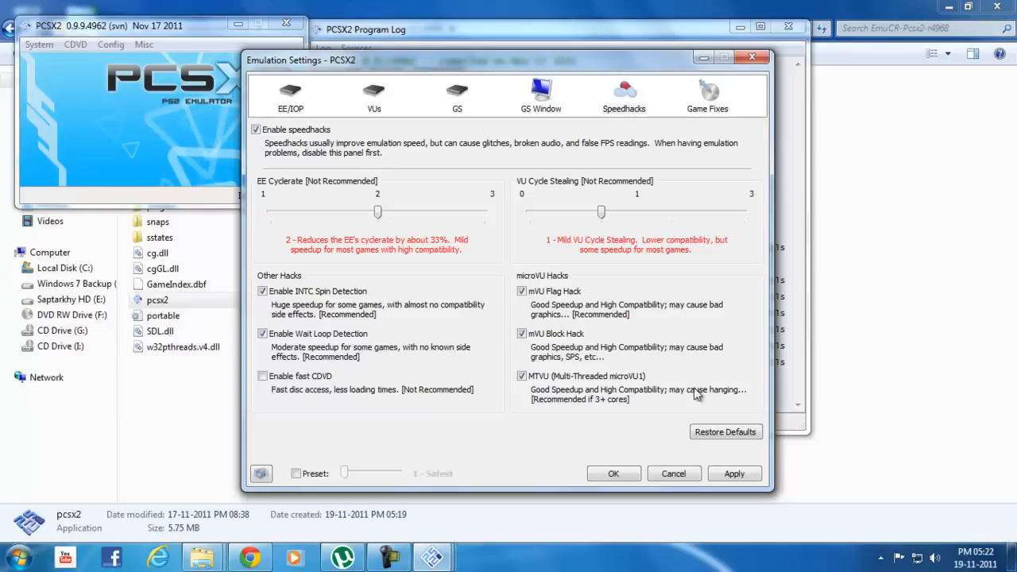
pyautogui.moveTo(662, 291)
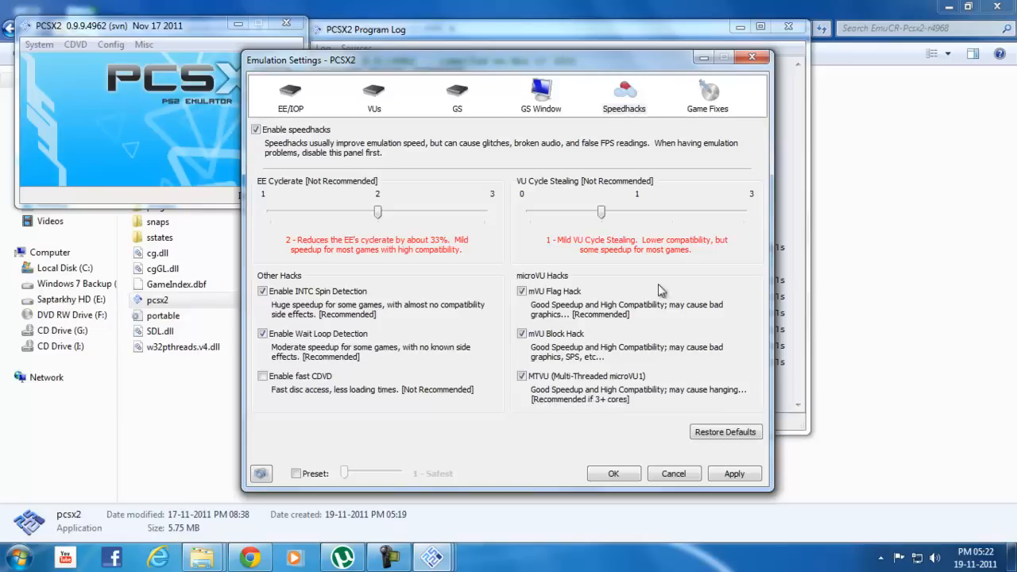
pyautogui.click(614, 473)
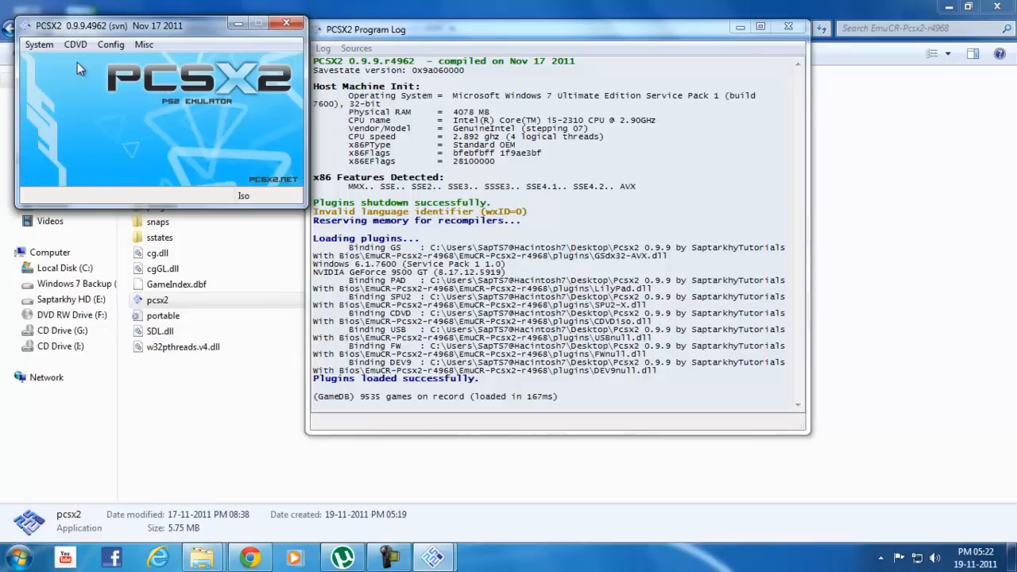
# Step: Boot the Dragonball ISO with System > Boot CDVD (fast)
pyautogui.click(74, 44)
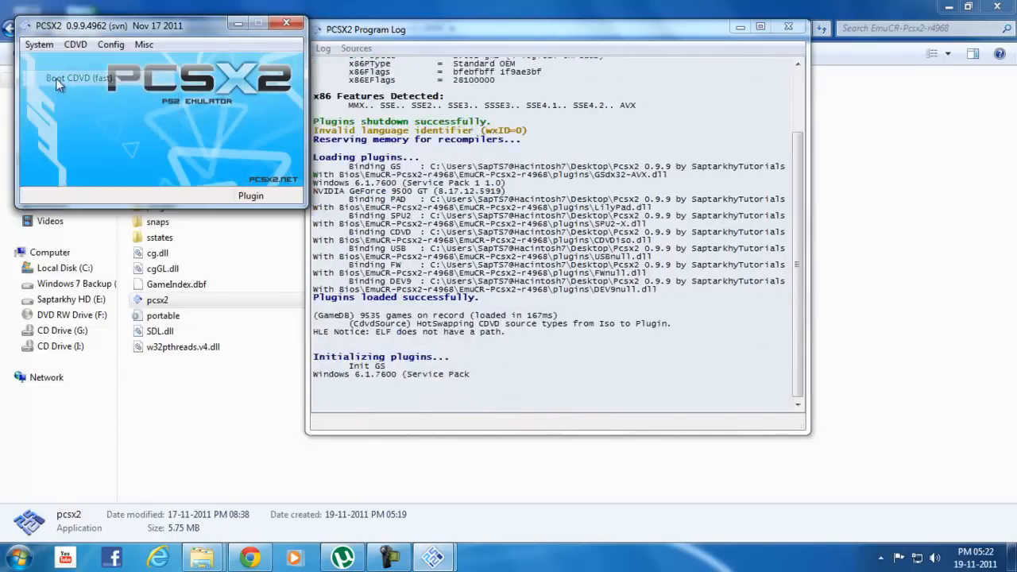
pyautogui.click(77, 78)
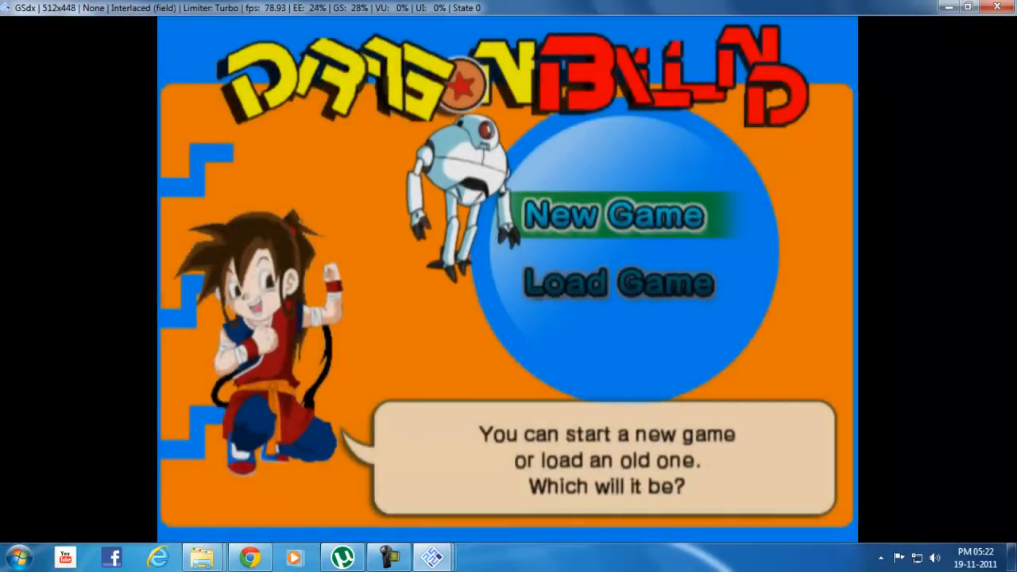
# Step: Choose New Game and agree to format the slot 1 memory card
pyautogui.click(611, 215)
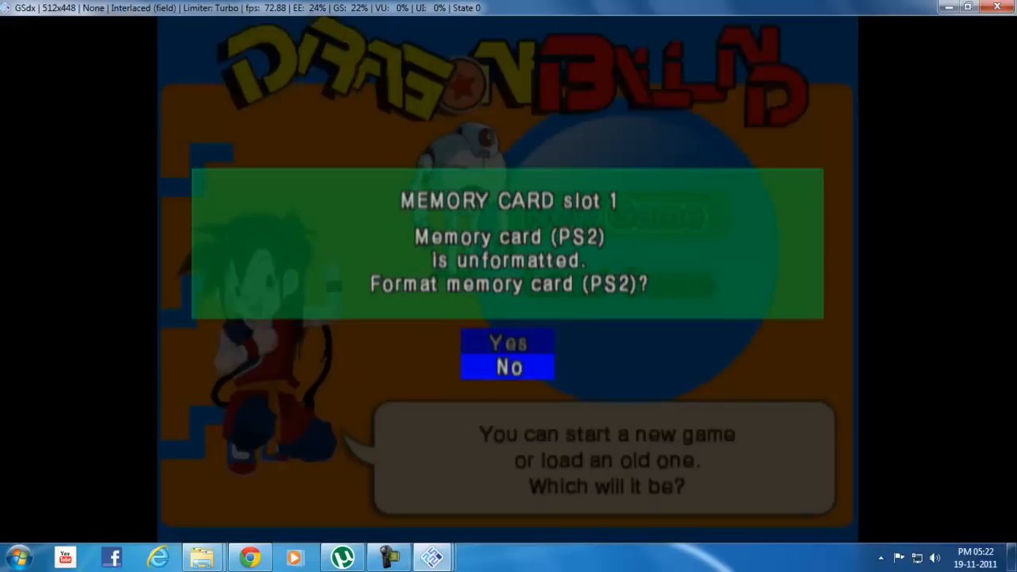
pyautogui.click(508, 342)
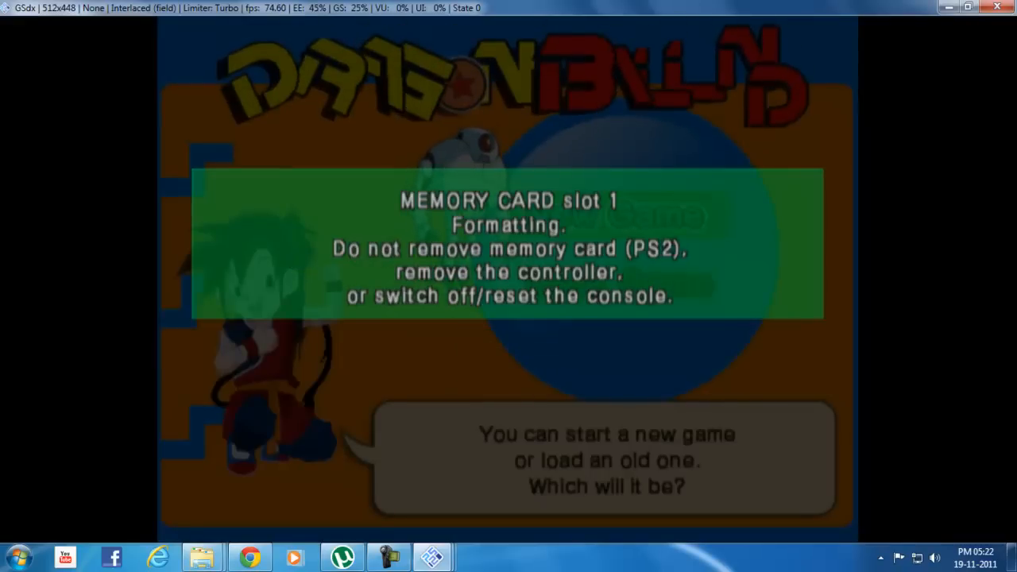